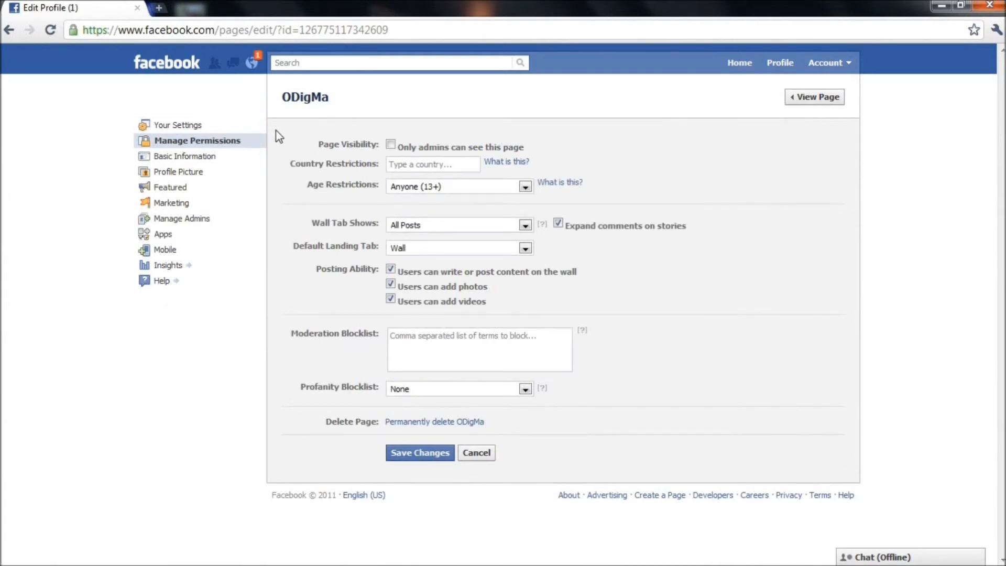
mouse_move(177, 172)
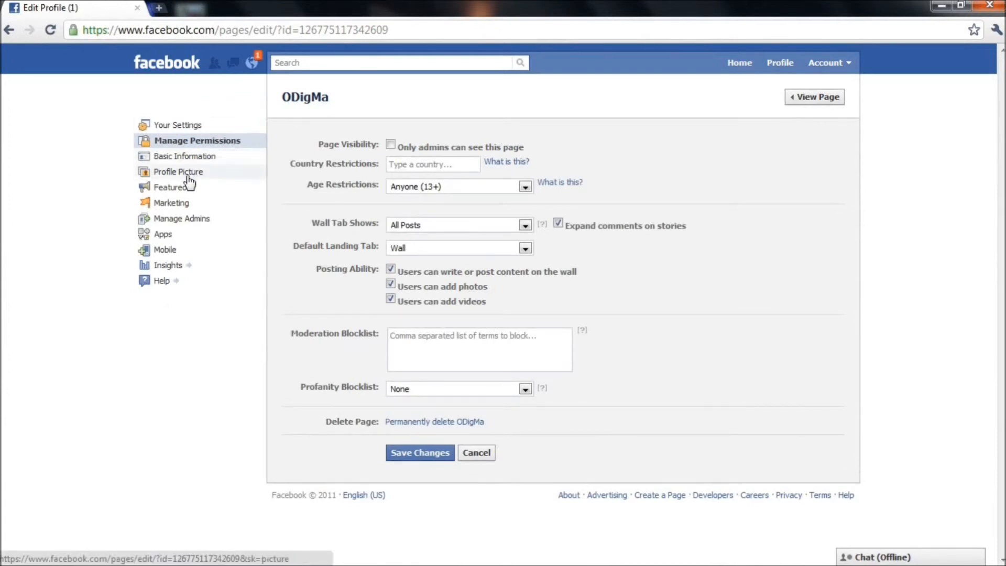
Open ODigMa's Insights, choose the Users report, and scroll to the gender, age and location breakdowns
click(169, 265)
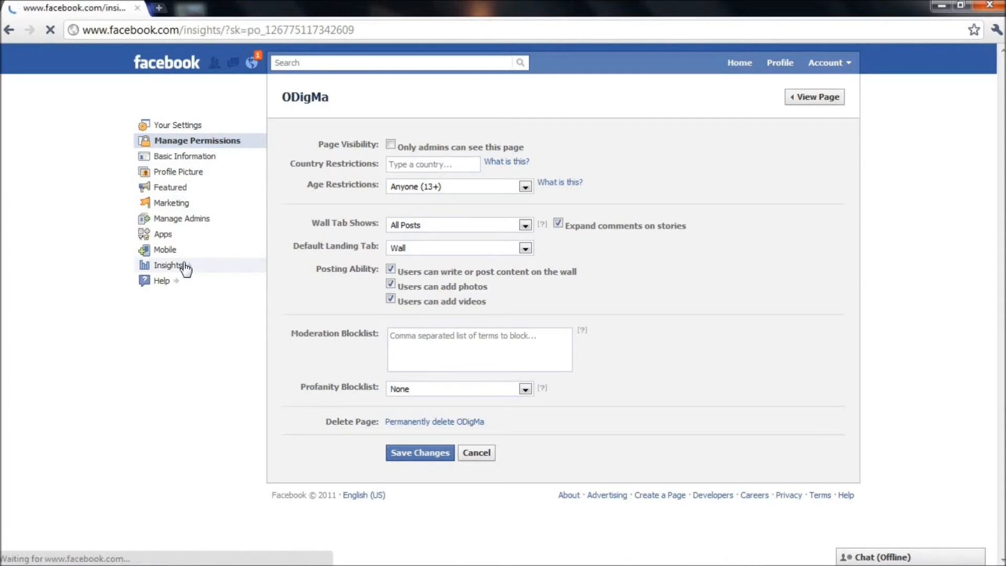
click(169, 265)
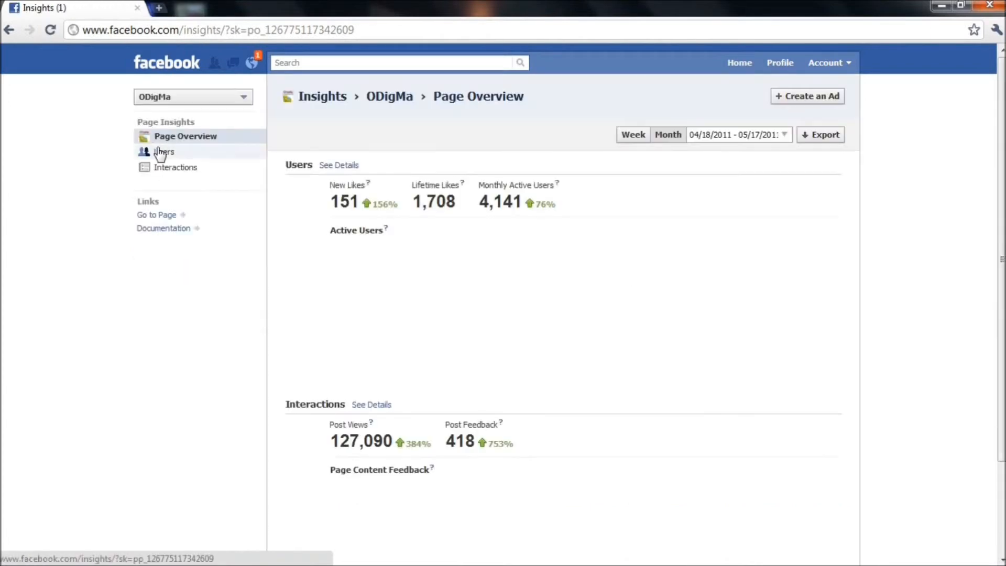
click(164, 151)
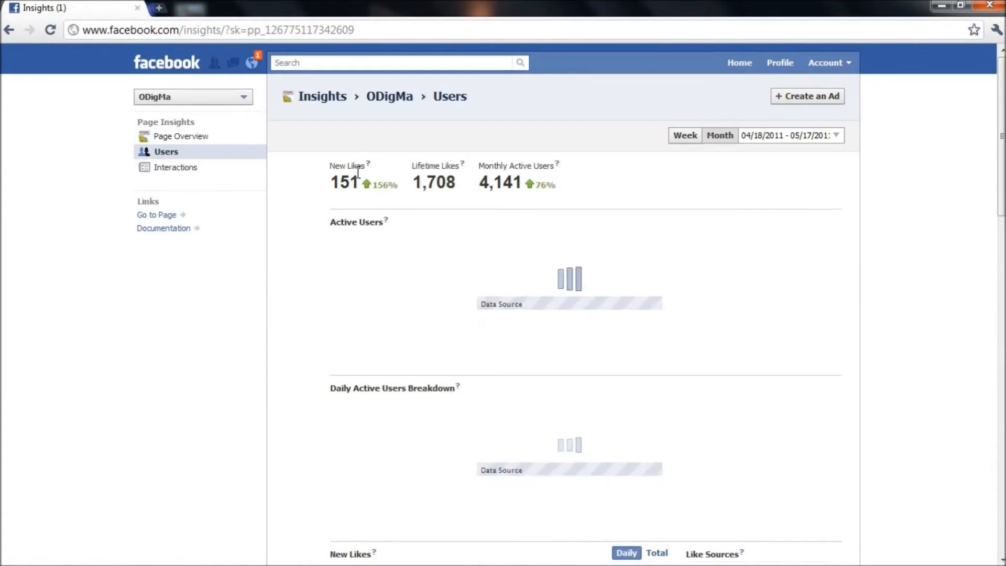
scroll(down, 3)
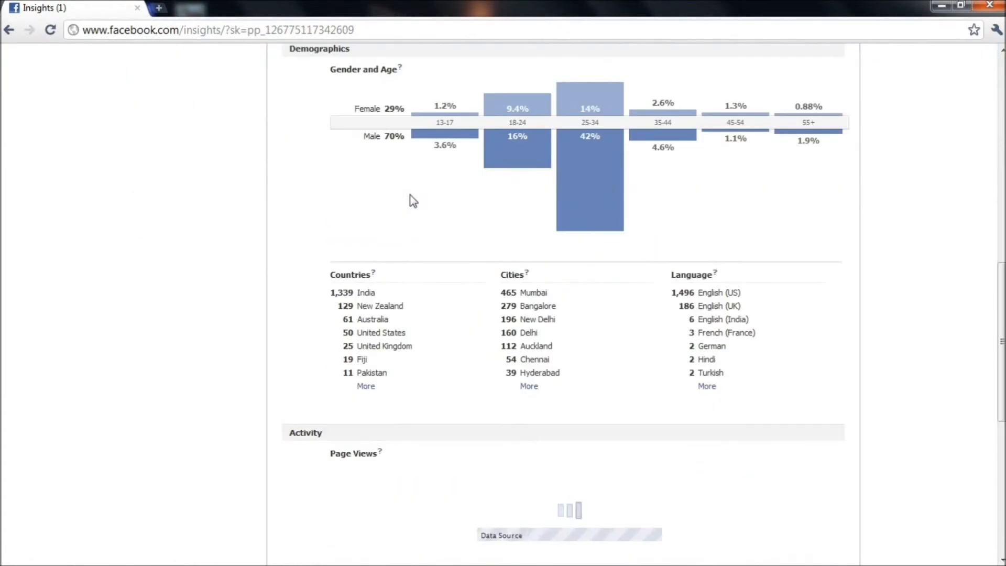
scroll(down, 3)
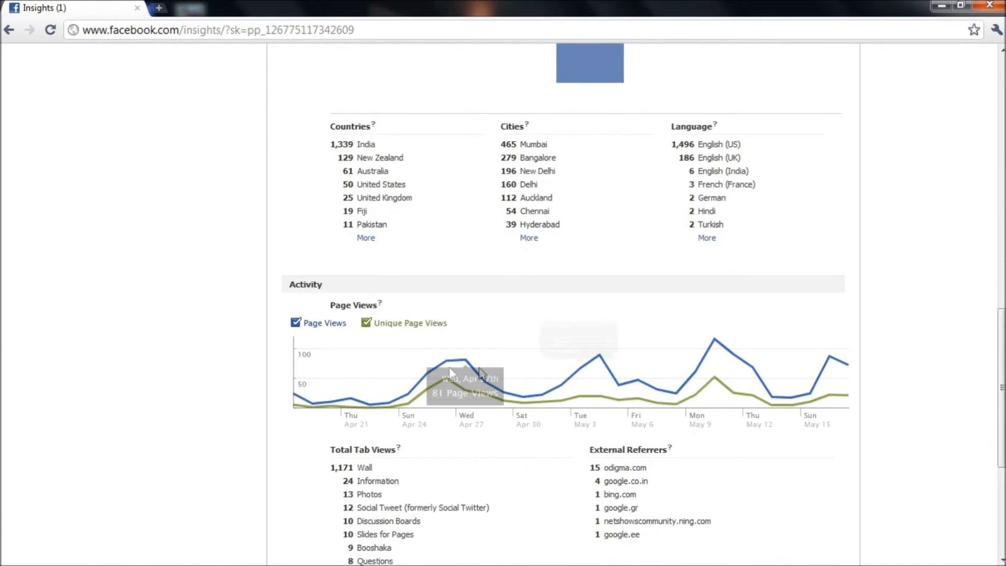
mouse_move(636, 394)
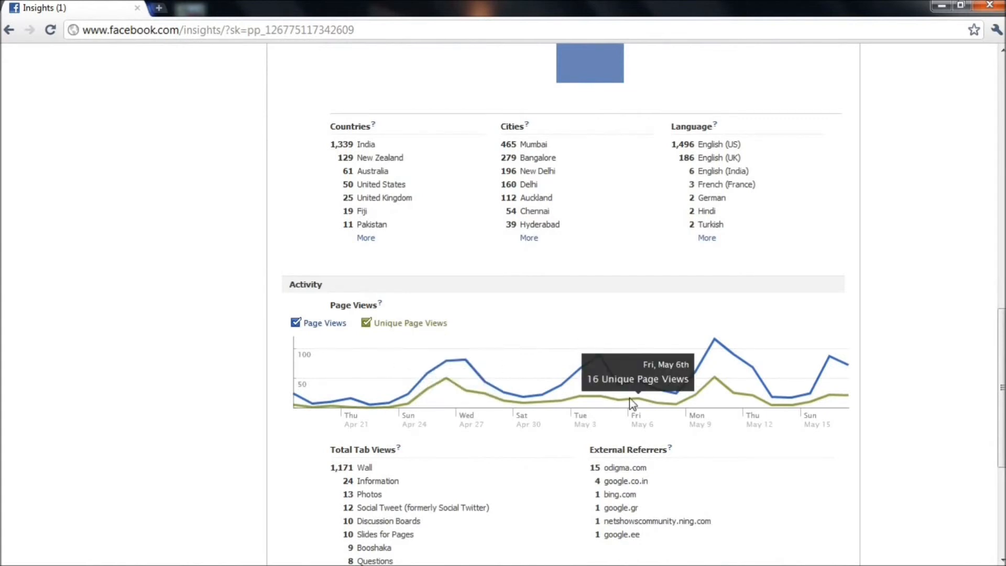
mouse_move(848, 374)
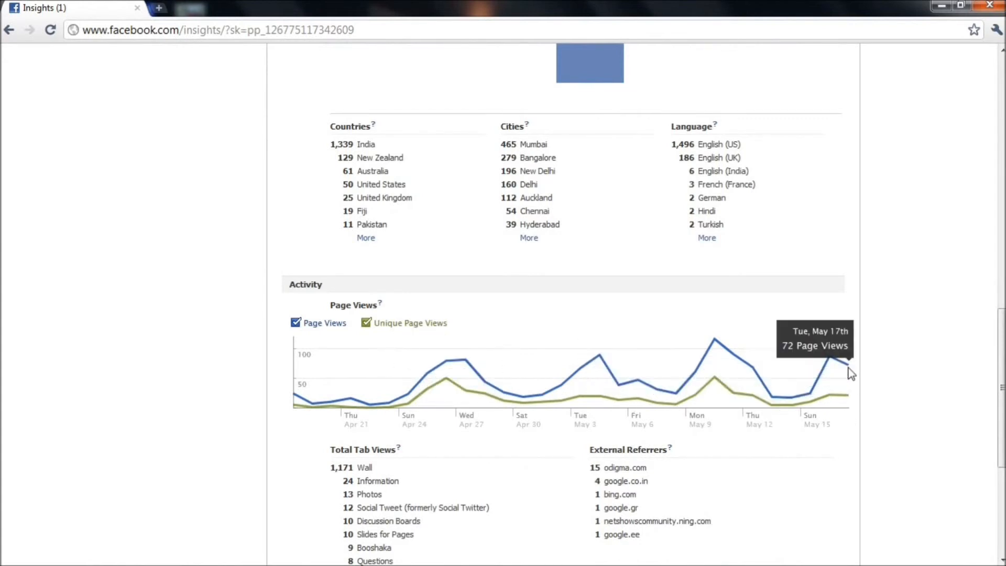
scroll(up, 3)
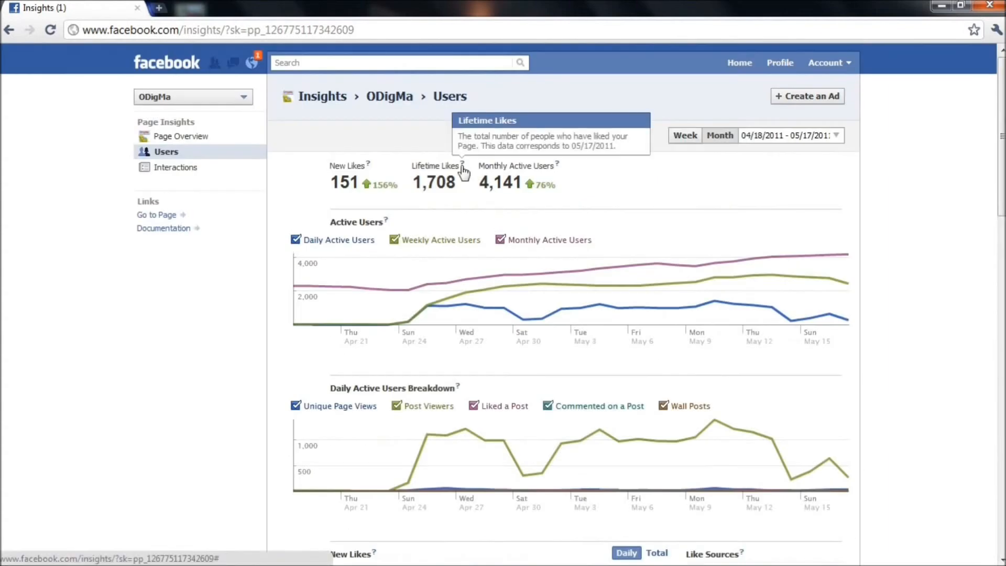